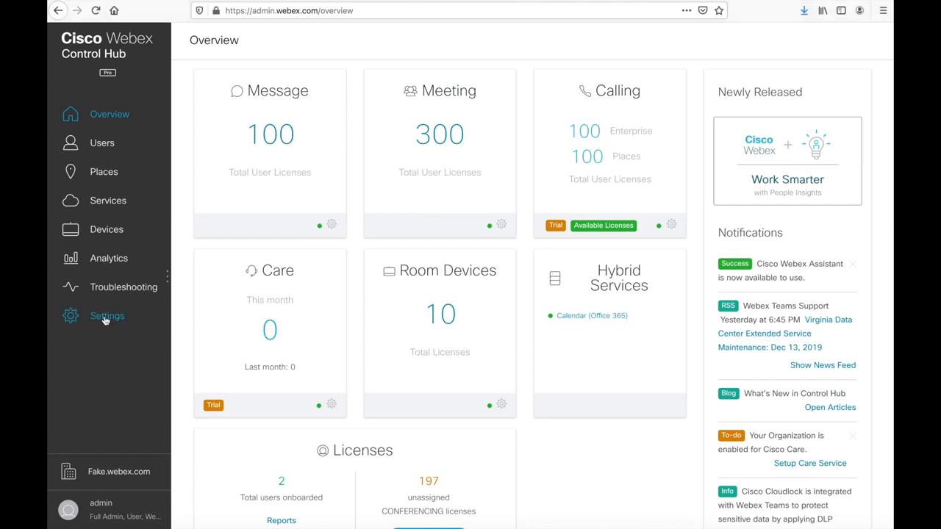
- Open organization Settings and scroll to the Face Recognition section showing name labels off
click(106, 316)
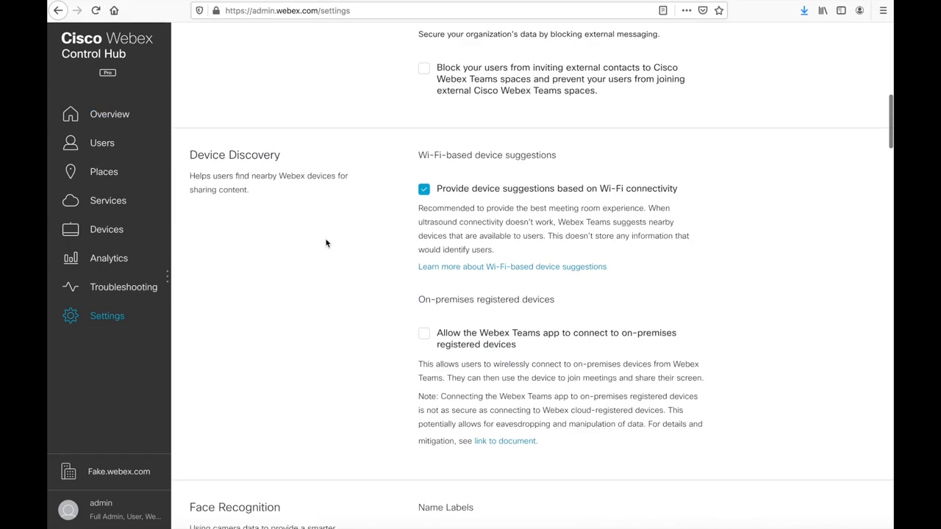
scroll(down, 3)
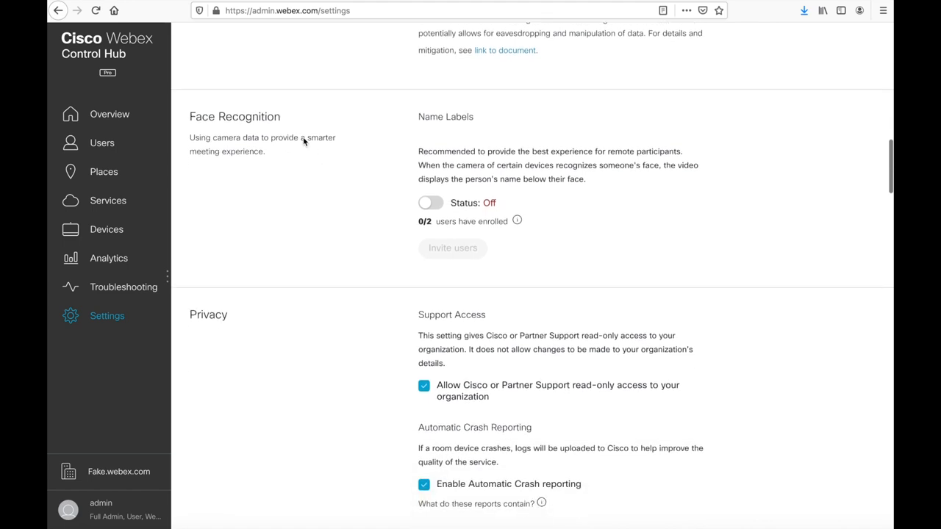
mouse_move(190, 116)
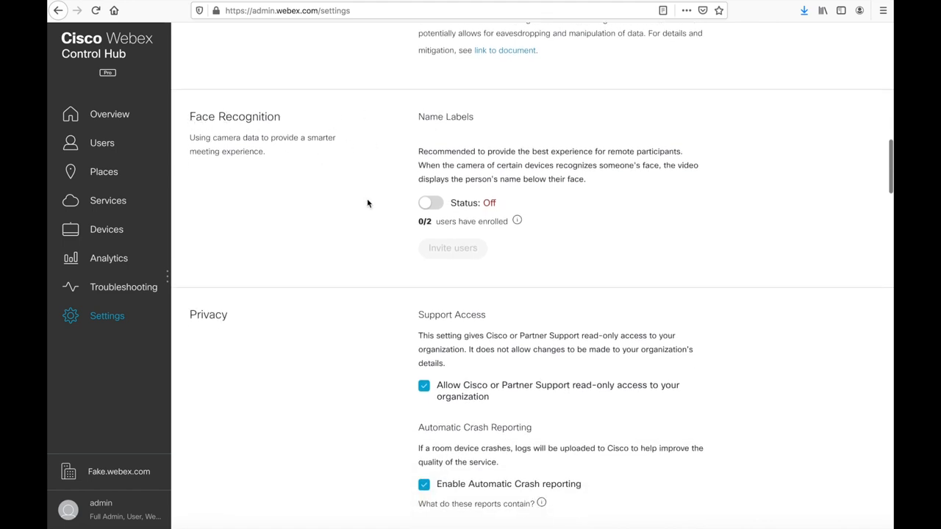
mouse_move(479, 207)
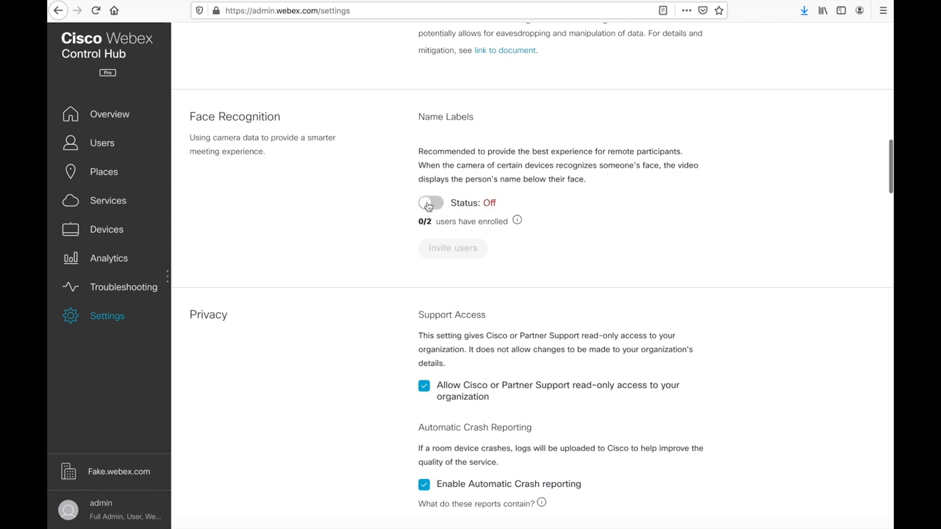
- Switch the Name Labels status toggle on, revealing the invite-users enrollment link dialog
click(452, 247)
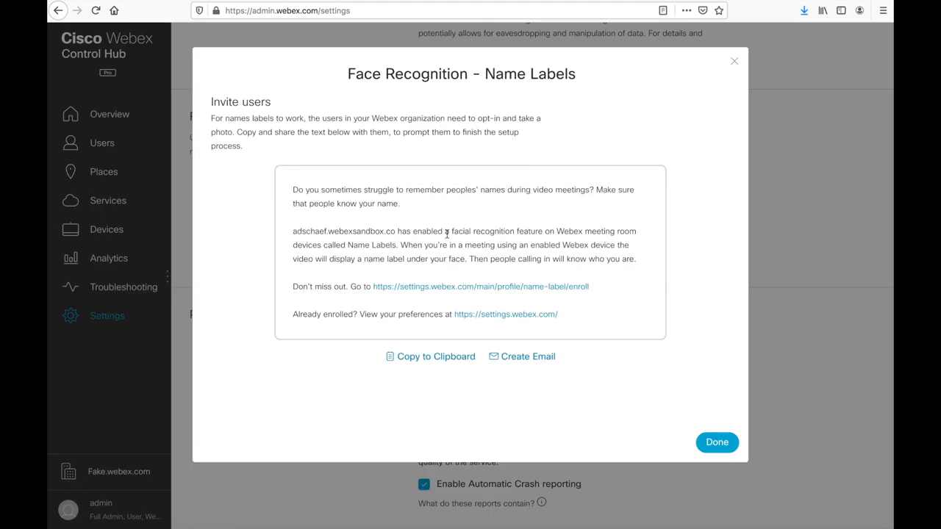
mouse_move(414, 158)
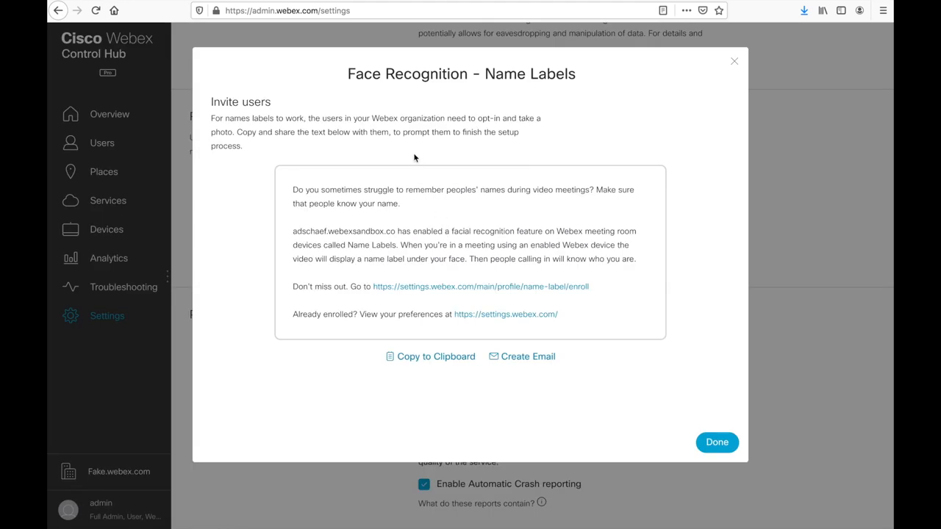
mouse_move(400, 133)
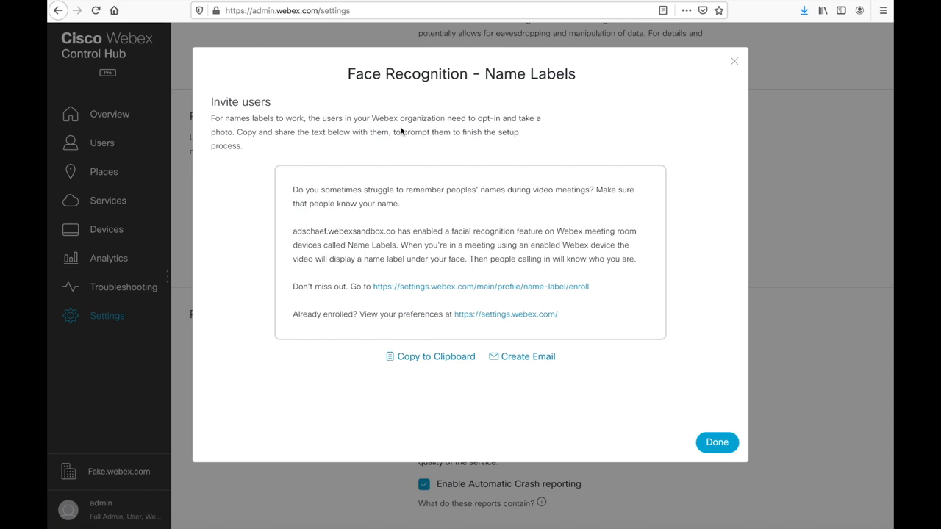
mouse_move(356, 231)
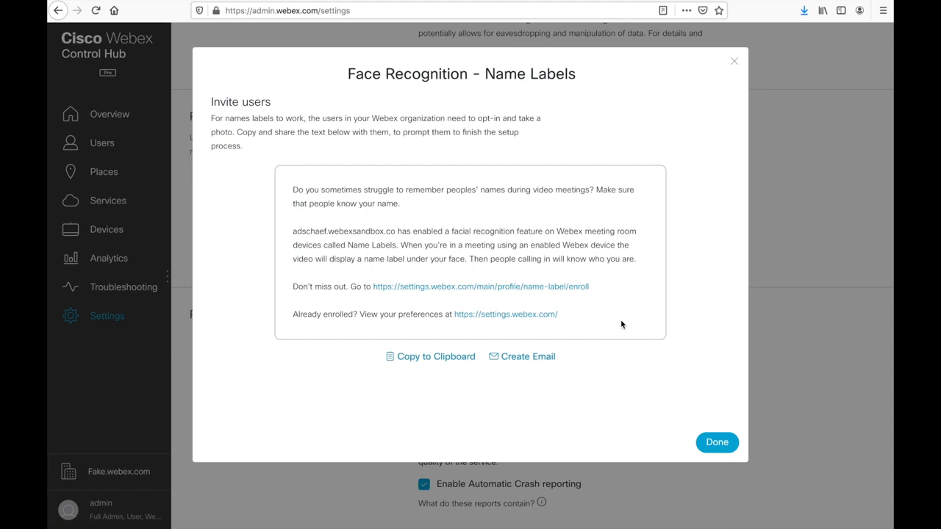
- Follow the enroll link, sign in by email and choose Get started on the Face Recognition page
click(505, 315)
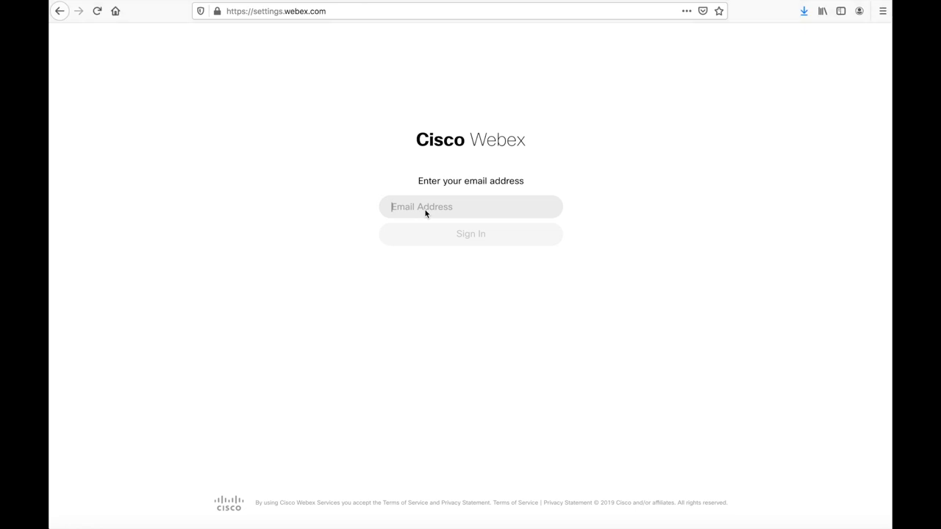
click(470, 206)
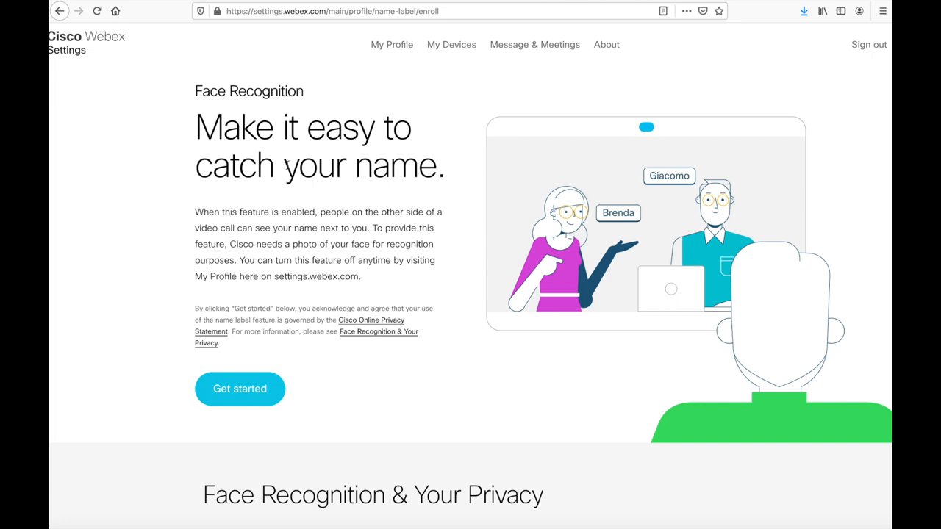
scroll(down, 3)
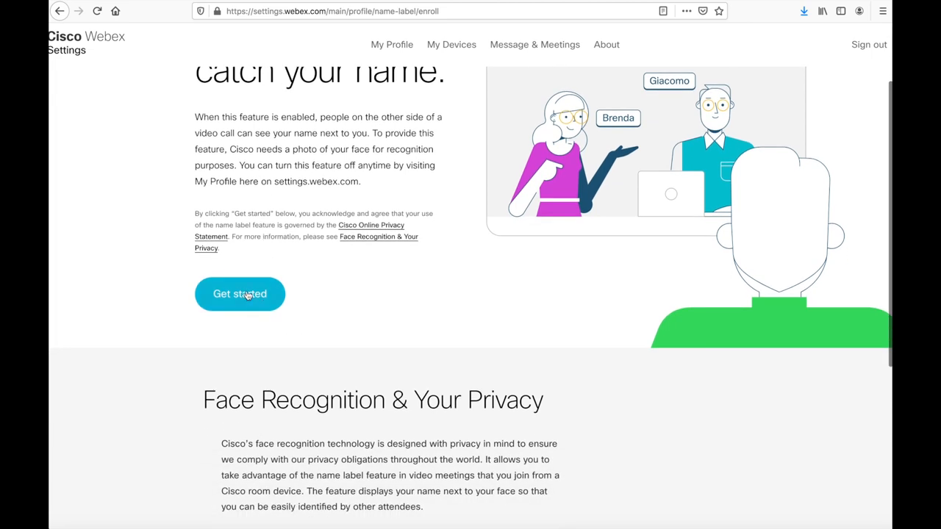
click(240, 294)
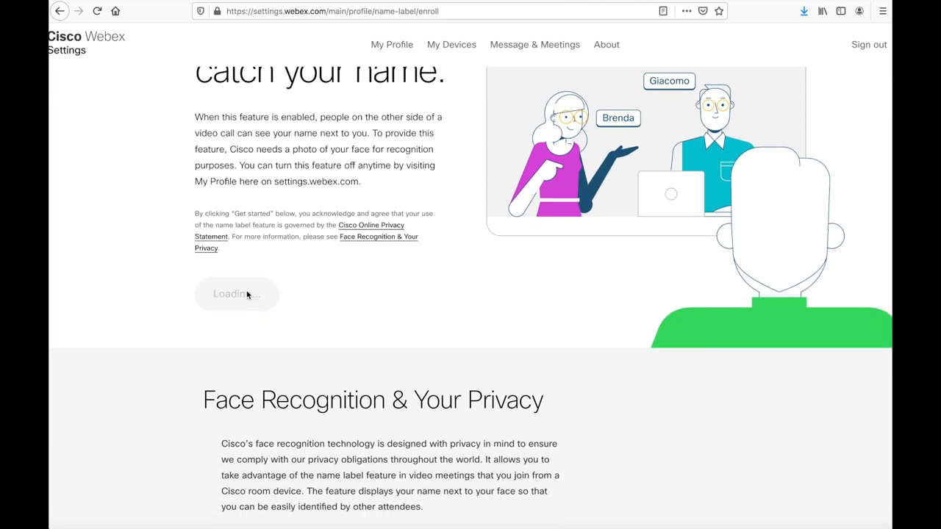
- Allow camera access, take the enrollment photo and confirm with Done
click(237, 294)
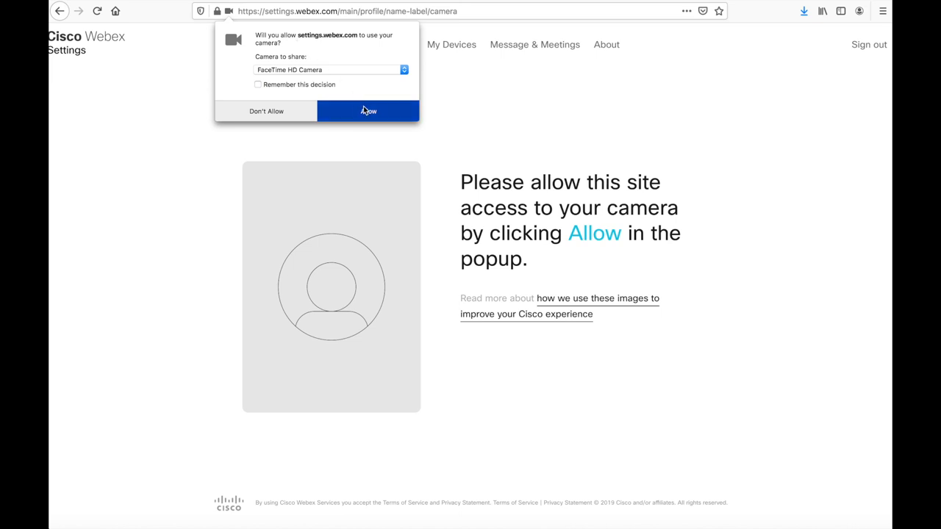
click(368, 112)
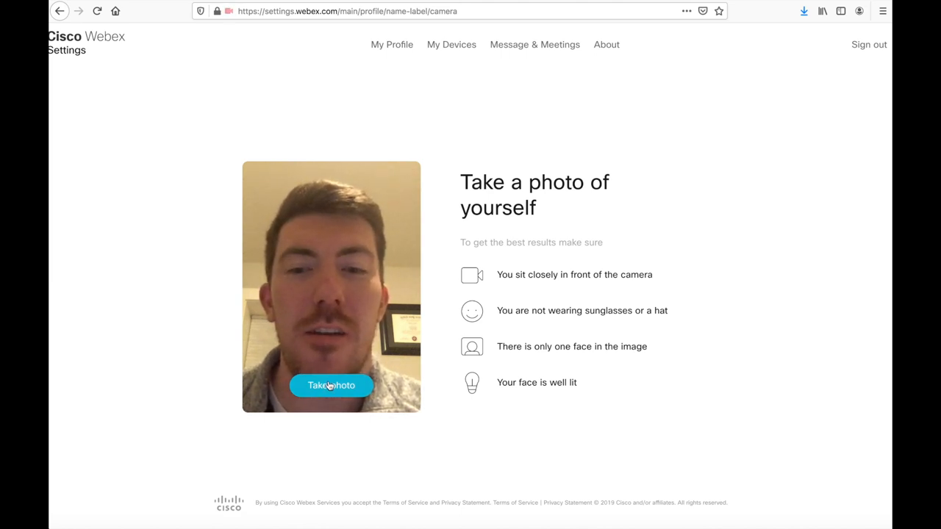
click(330, 385)
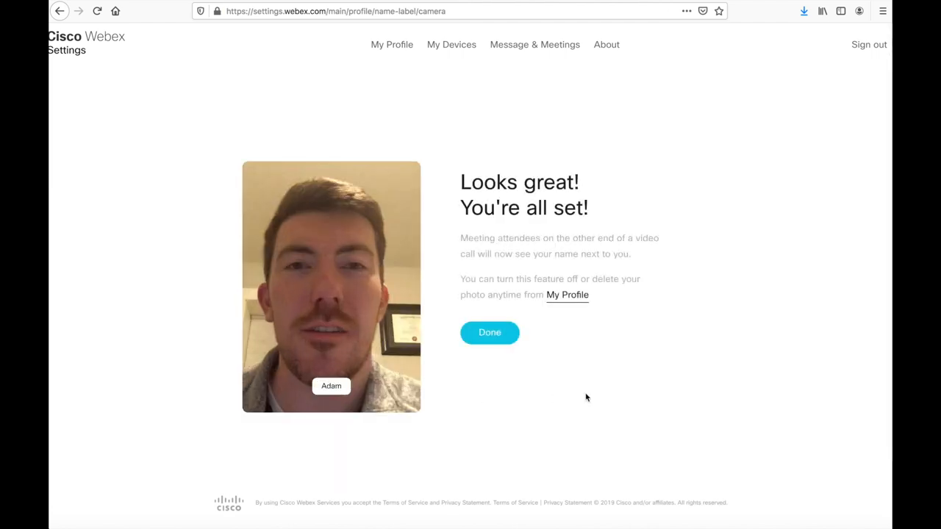
mouse_move(505, 355)
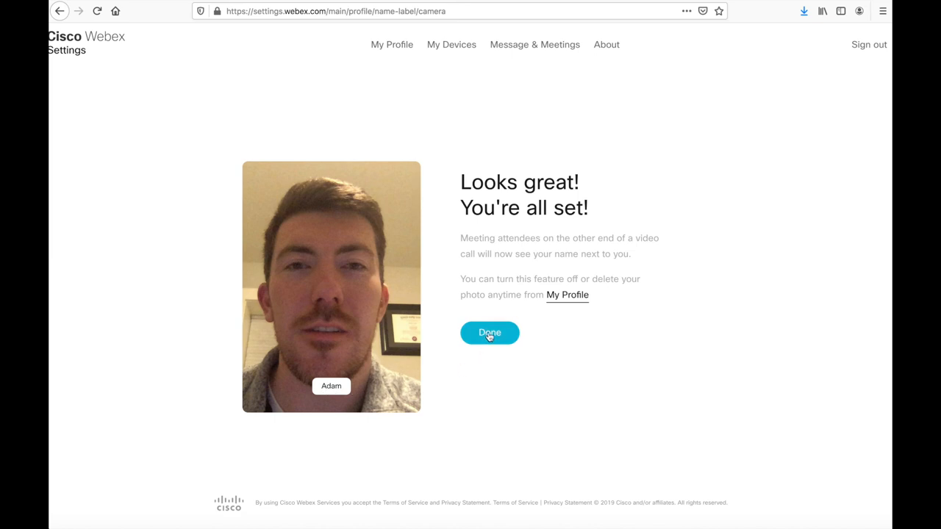
click(490, 332)
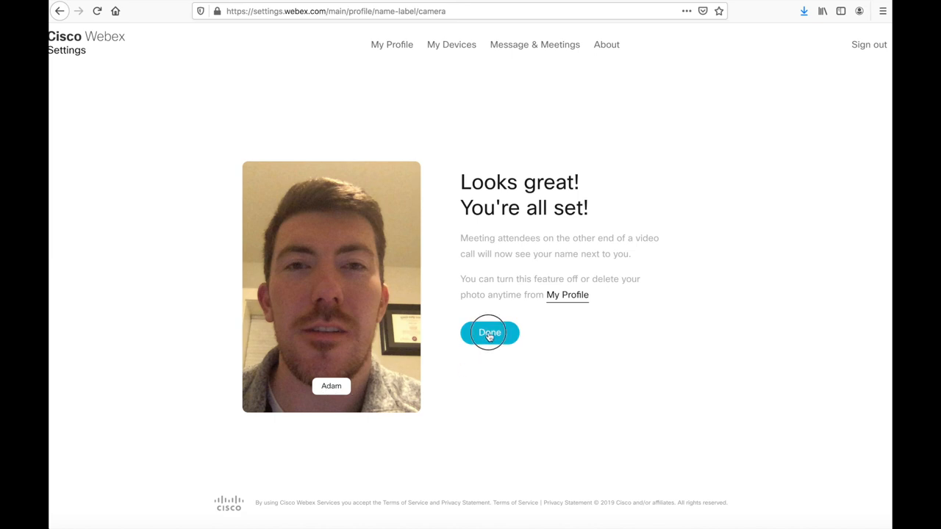
- Keep 'Show your name label' to meeting attendees toggled on in Webex Settings
click(490, 332)
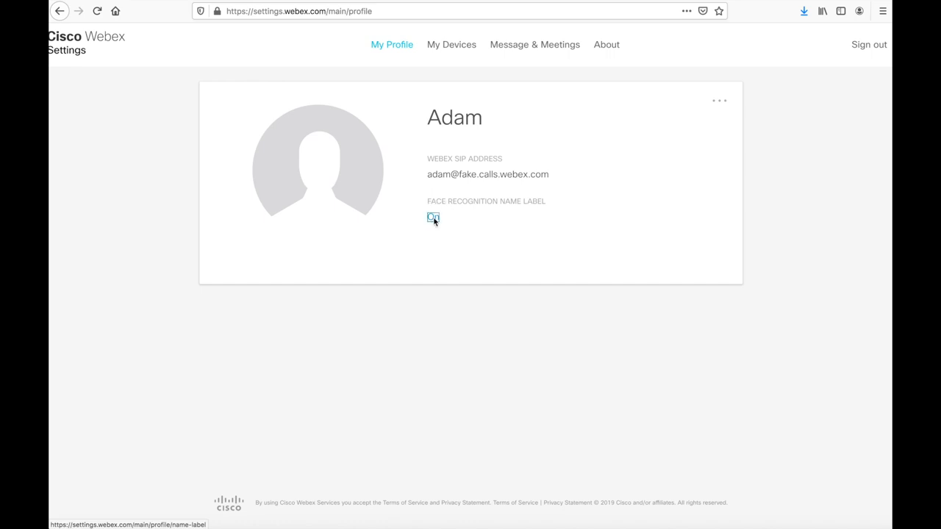
click(433, 218)
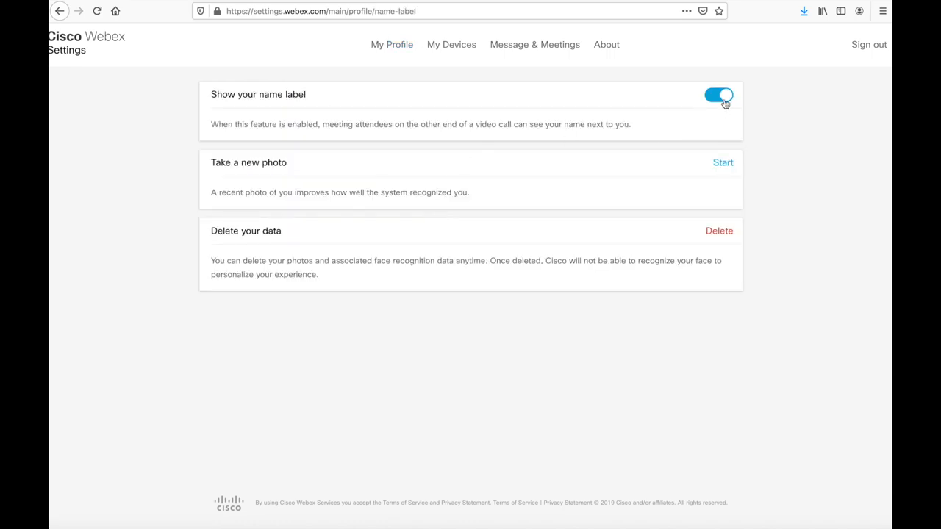
mouse_move(679, 235)
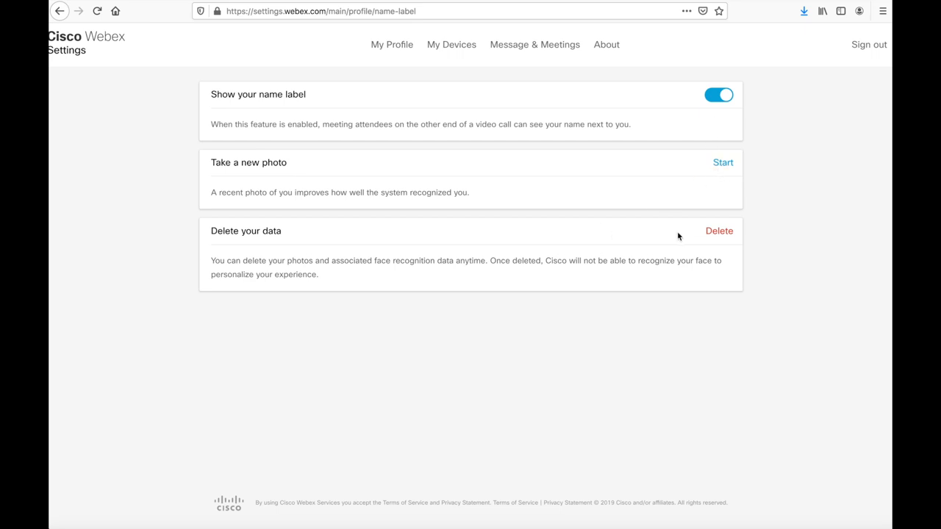
mouse_move(712, 238)
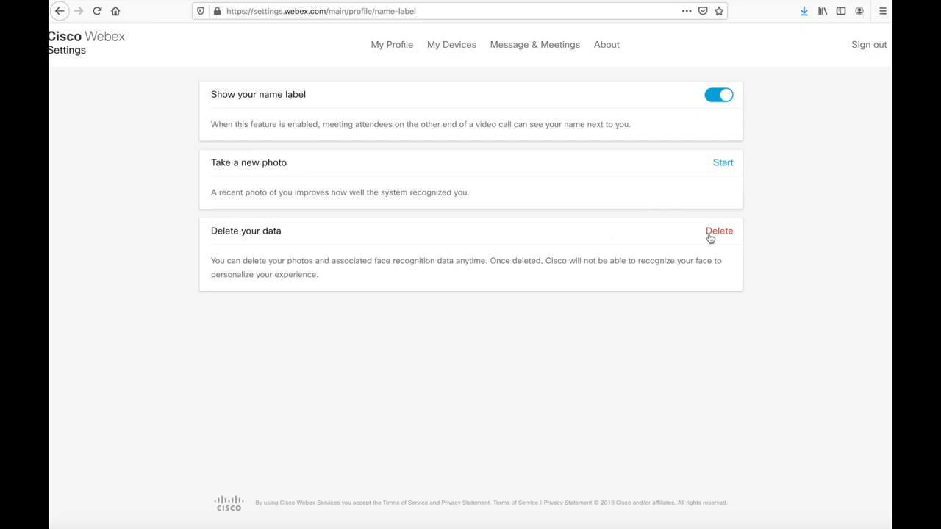
mouse_move(760, 223)
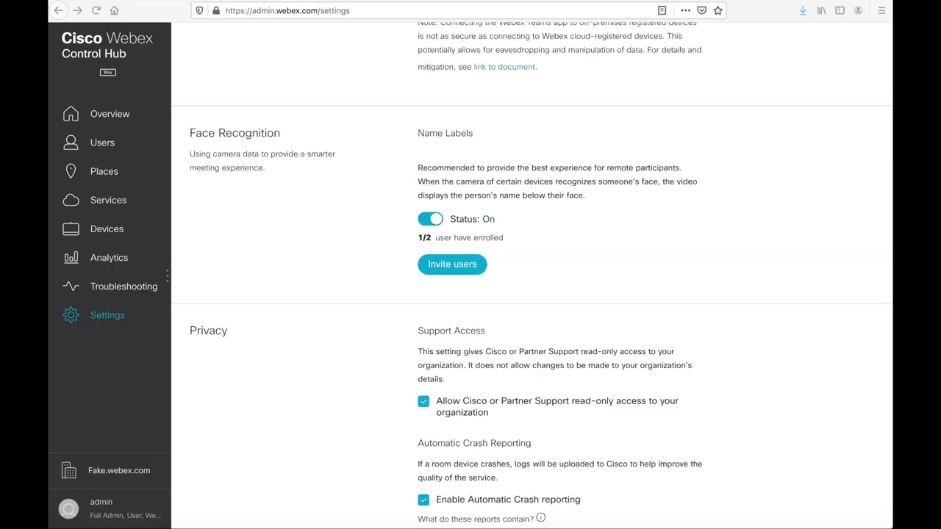
mouse_move(388, 155)
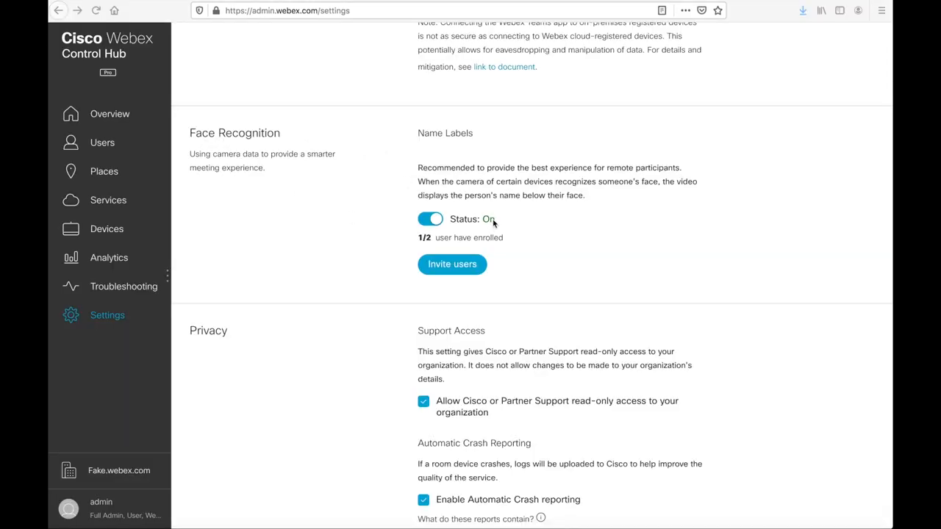
mouse_move(450, 244)
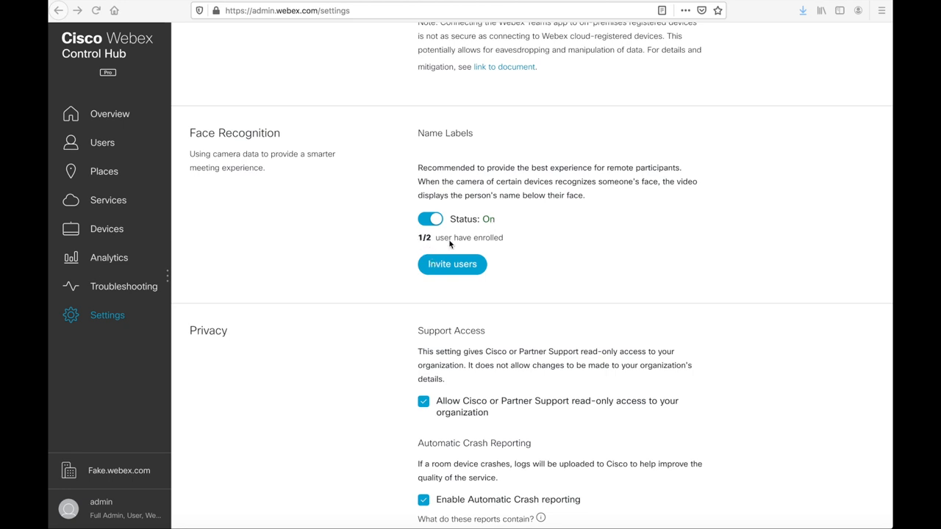
mouse_move(435, 249)
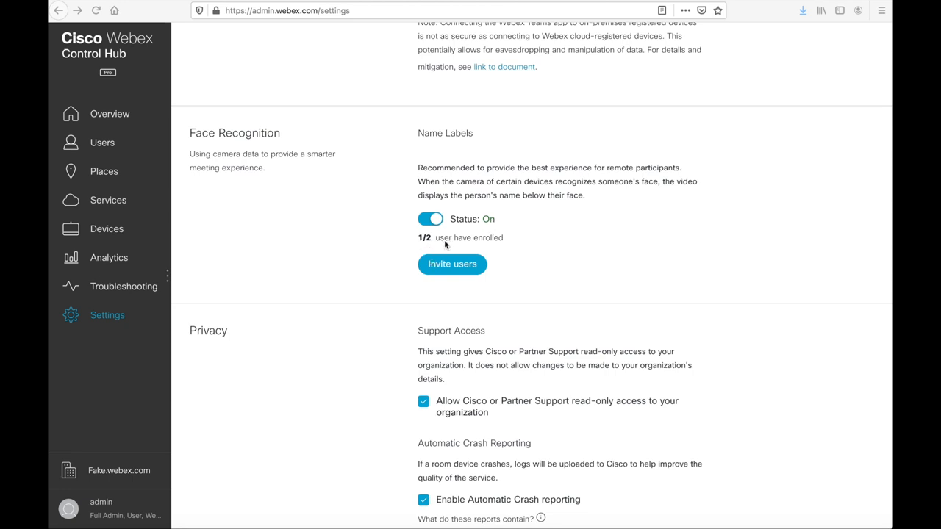
- View the enrolled user's details panel where Name Labels reads Enrolled
click(102, 143)
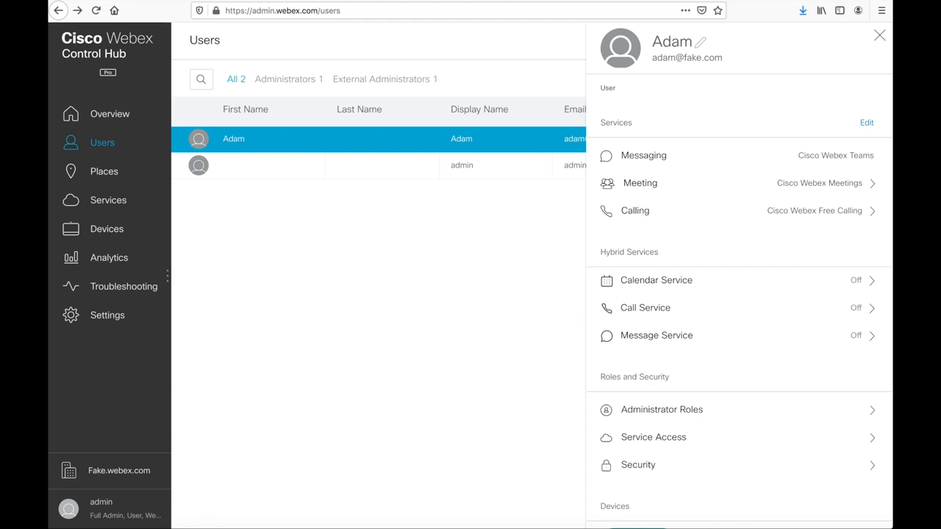
scroll(down, 3)
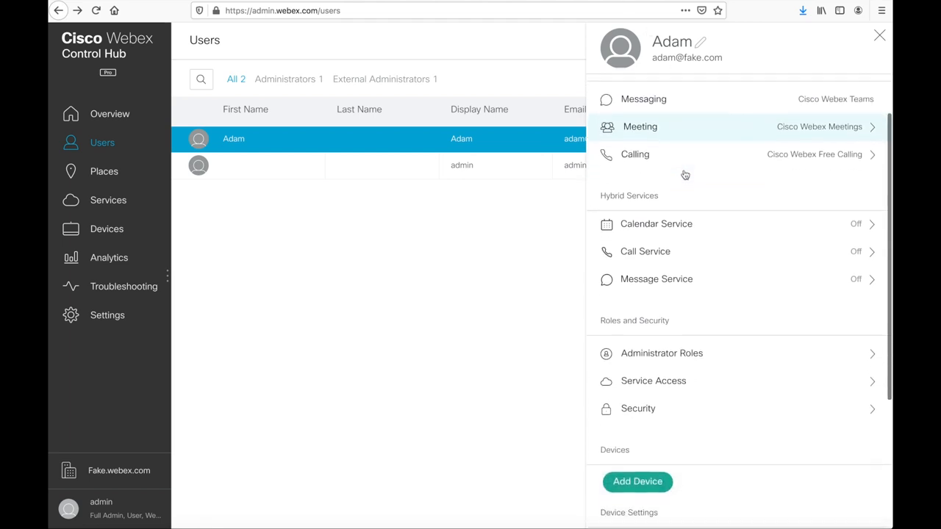
scroll(down, 3)
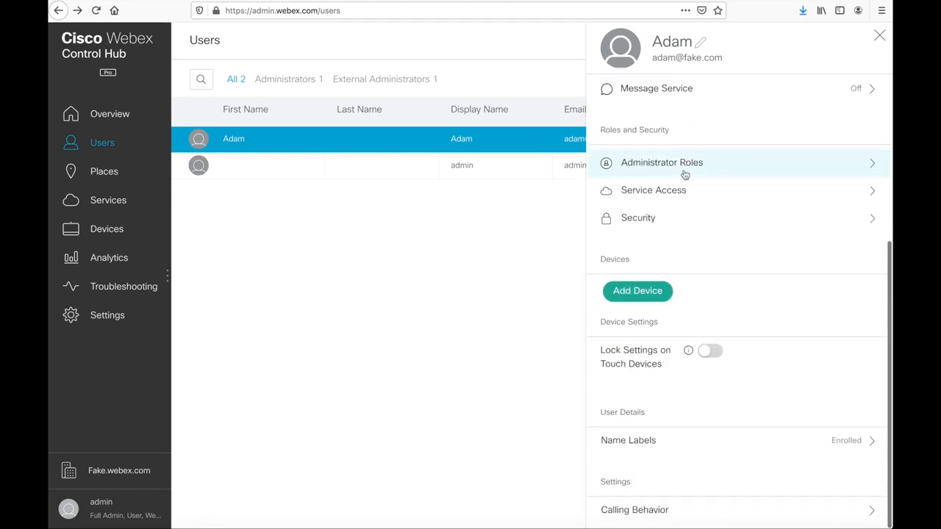
mouse_move(816, 444)
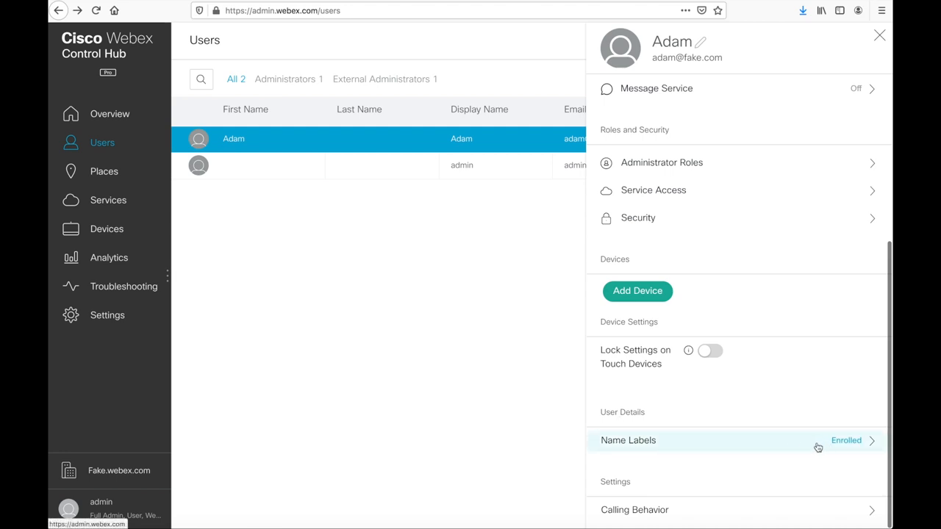
mouse_move(726, 445)
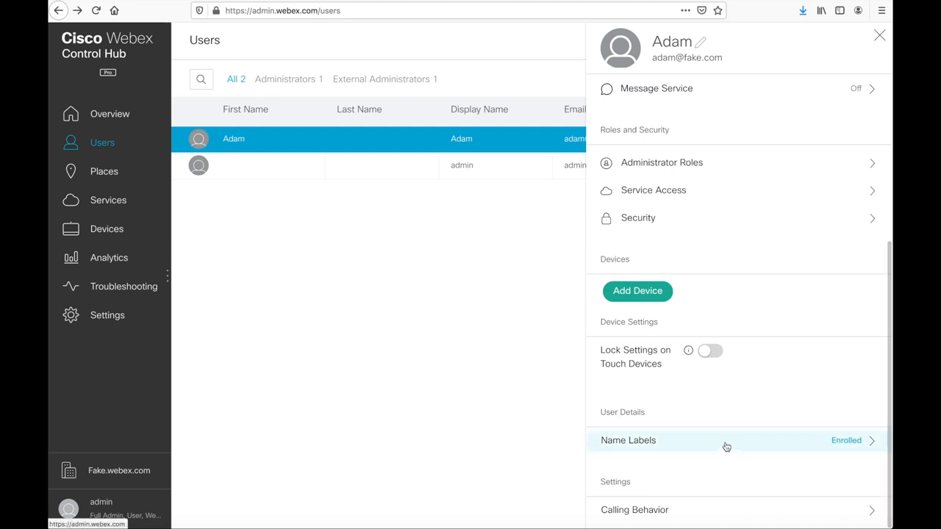
click(726, 441)
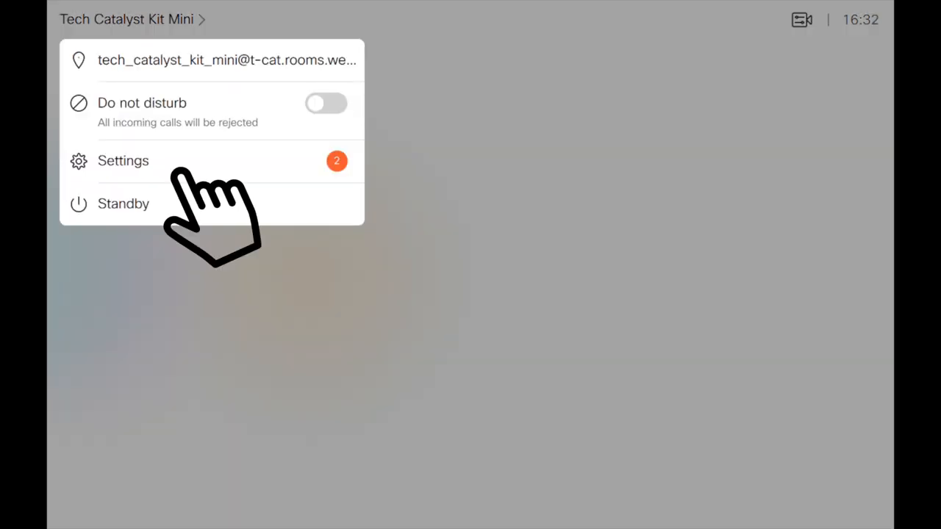
- Enable Face recognition name labels in the Touch 10 device settings and go back
click(123, 161)
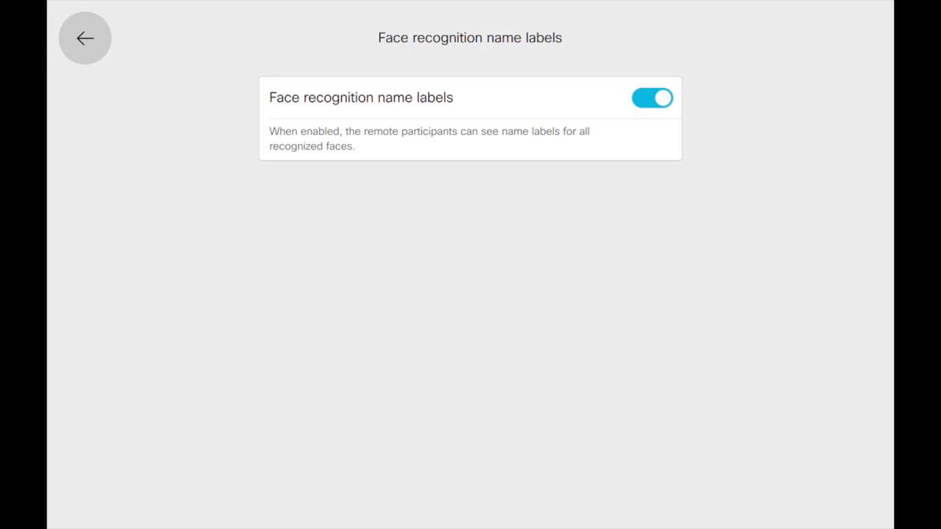
click(87, 38)
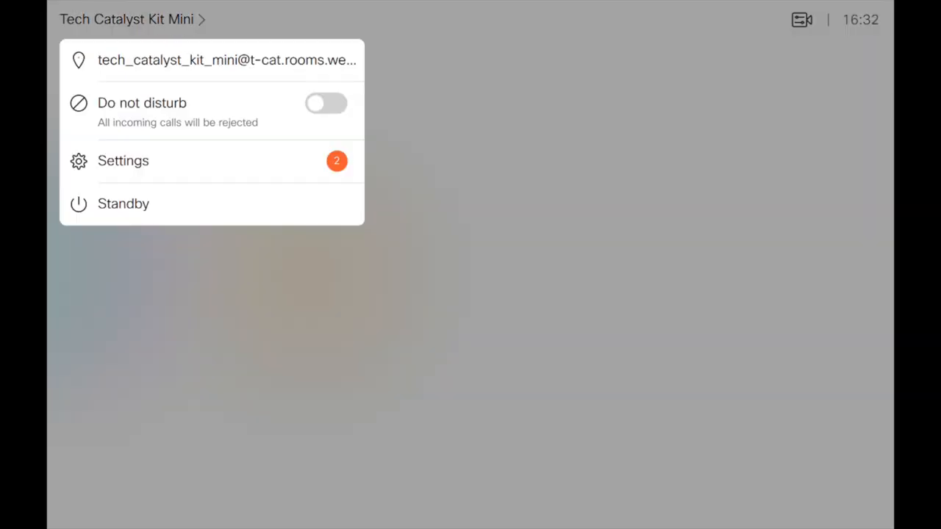
- In device Settings, Issues and diagnostics, switch SpeakerTrack diagnostics on
click(123, 160)
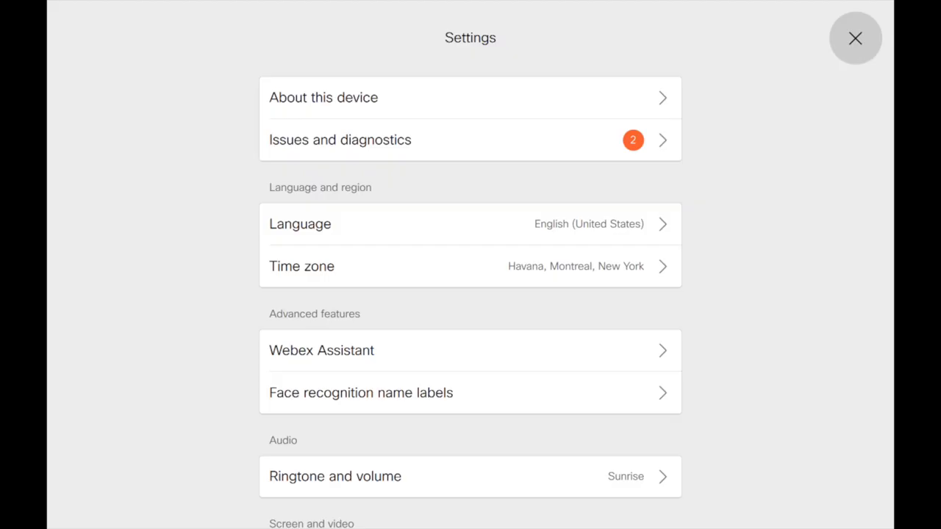
mouse_move(507, 155)
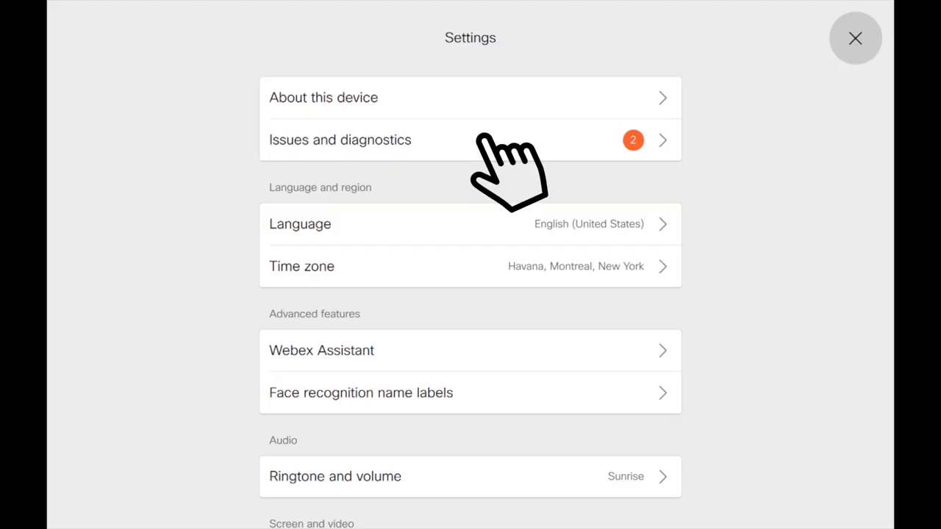
click(342, 140)
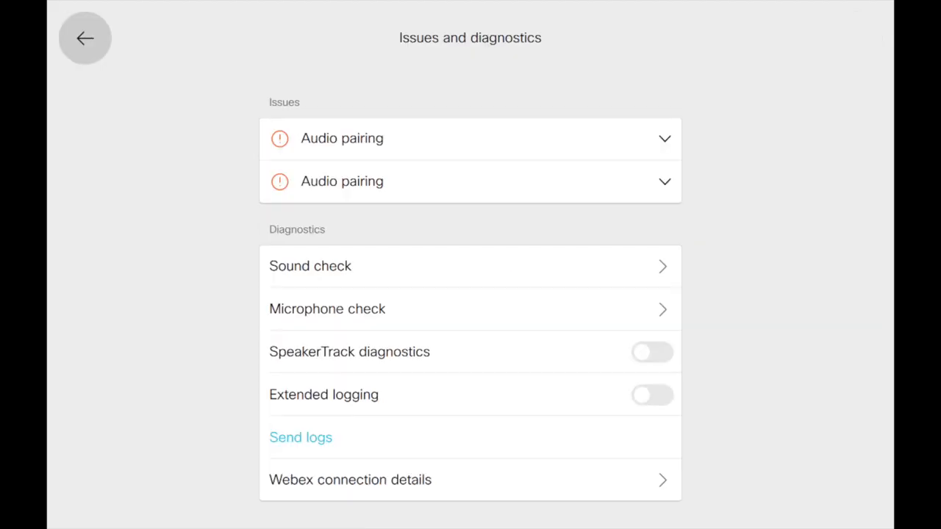
click(651, 353)
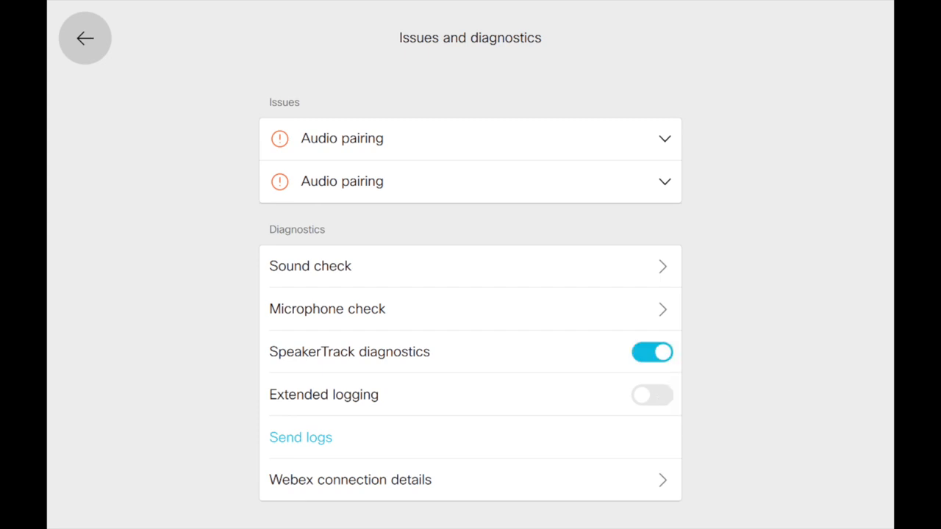